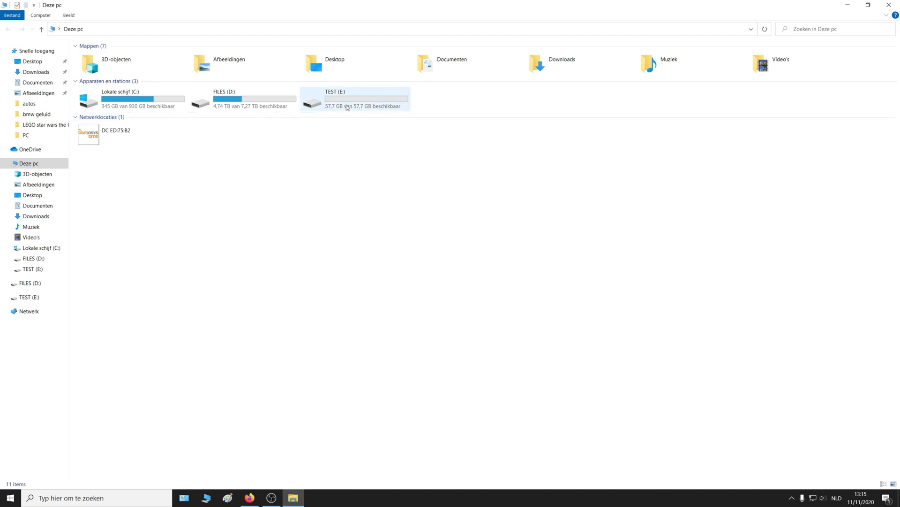
# - Check TEST (E:)'s Windows format file systems without formatting, then save guiformat.exe to Downloads
pyautogui.click(336, 99)
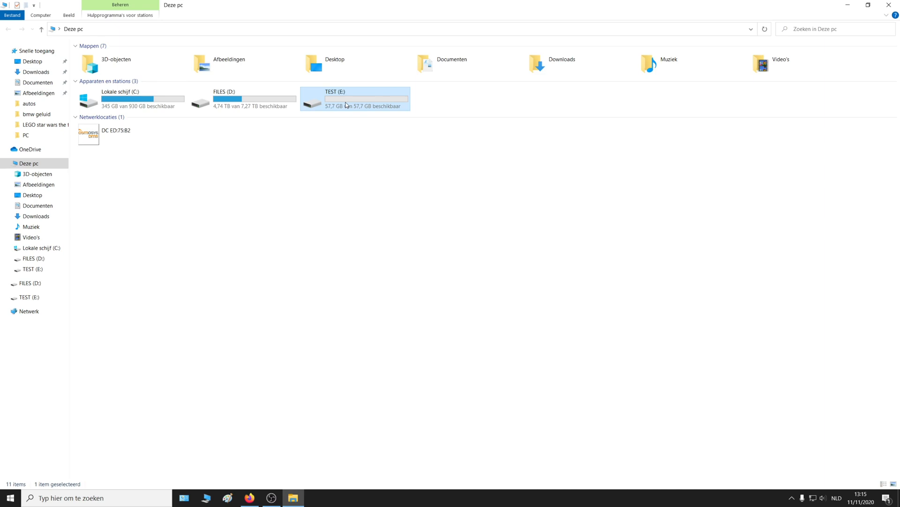
pyautogui.moveTo(352, 102)
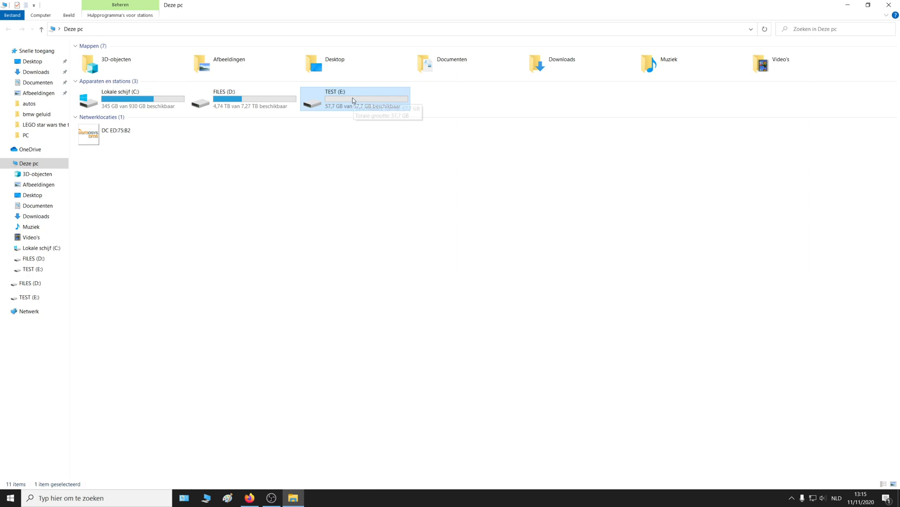
pyautogui.moveTo(349, 100)
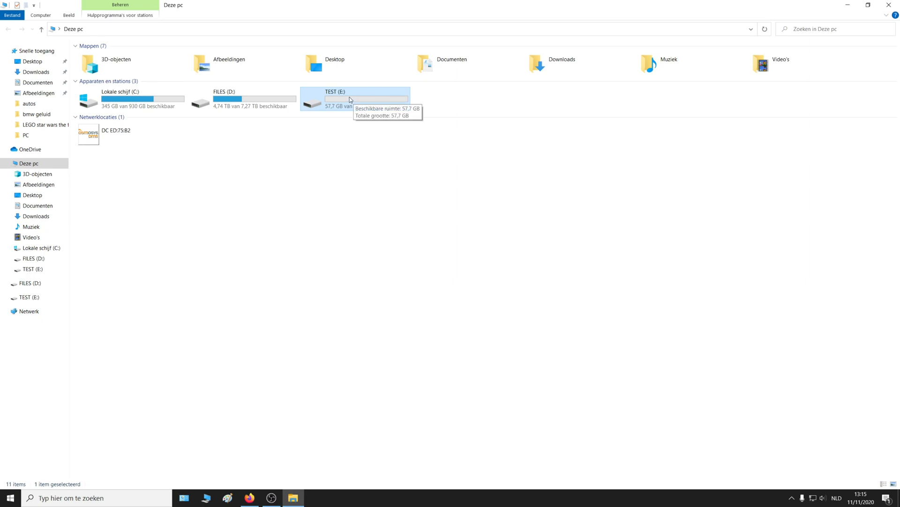
pyautogui.rightClick(342, 100)
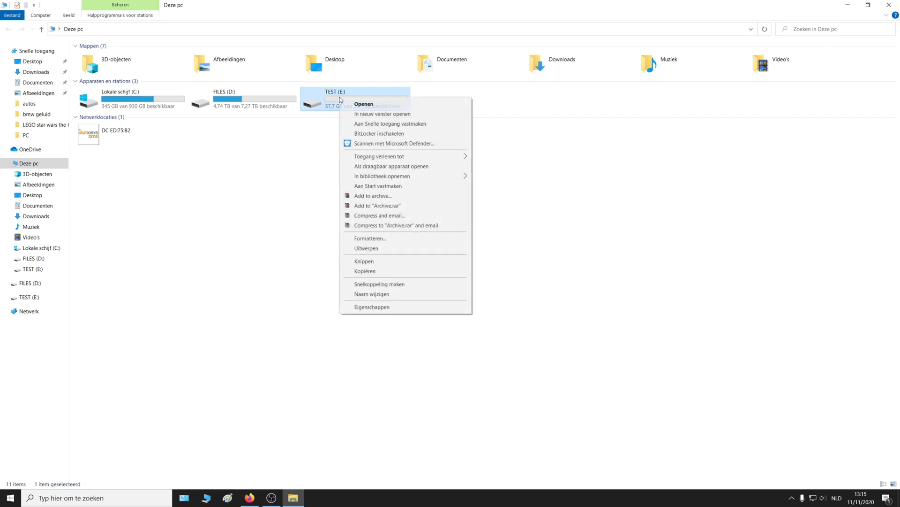
pyautogui.click(370, 238)
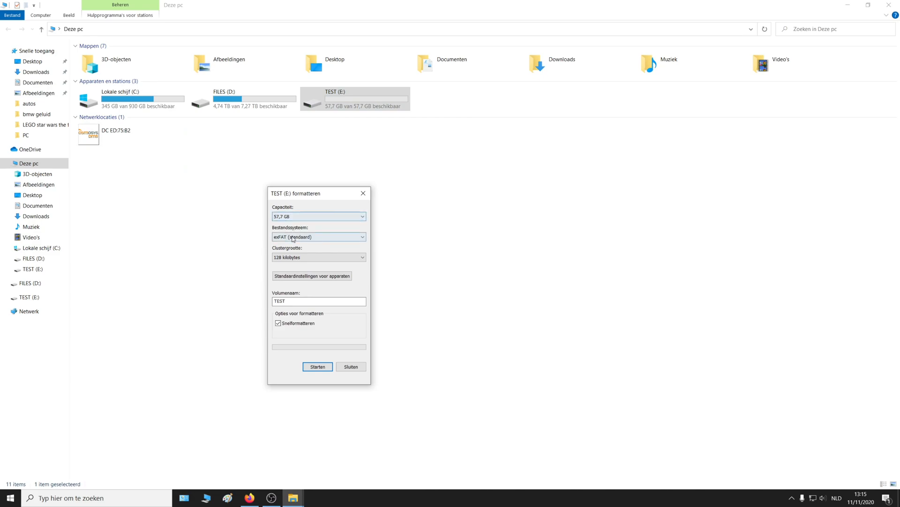
pyautogui.click(319, 236)
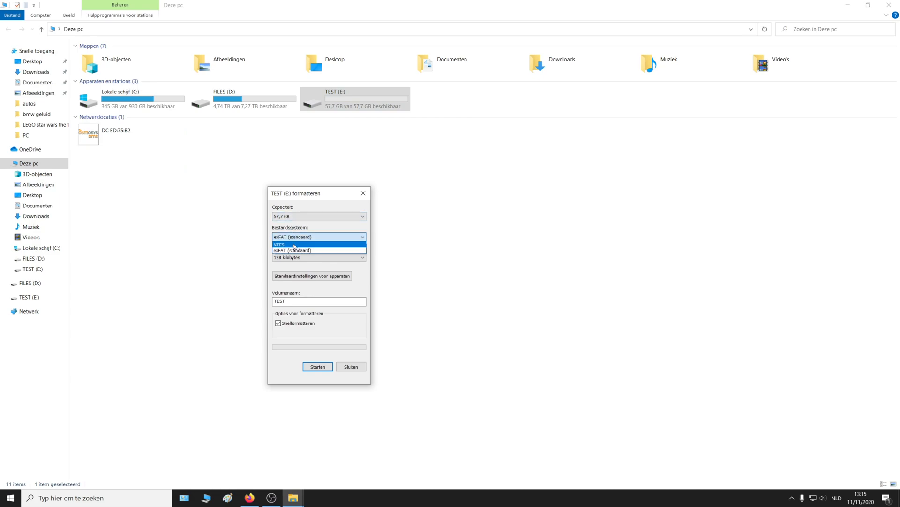
pyautogui.click(293, 250)
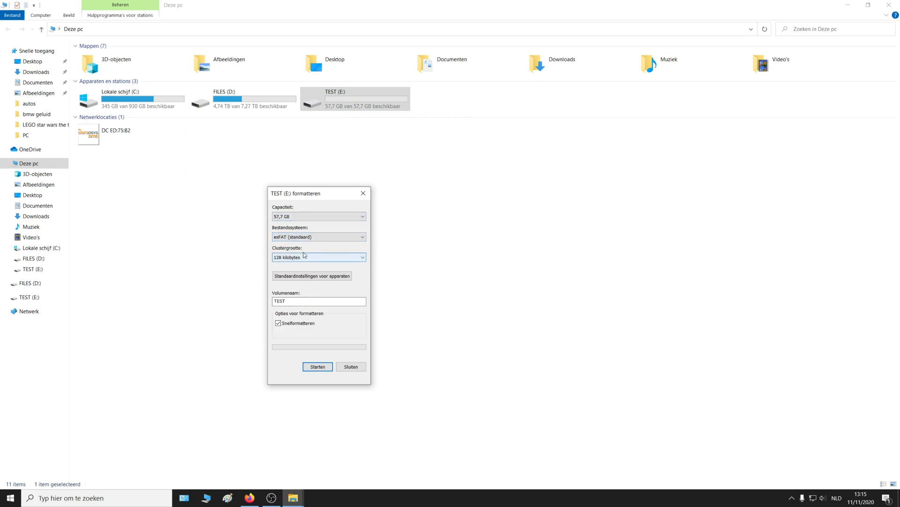
pyautogui.click(350, 367)
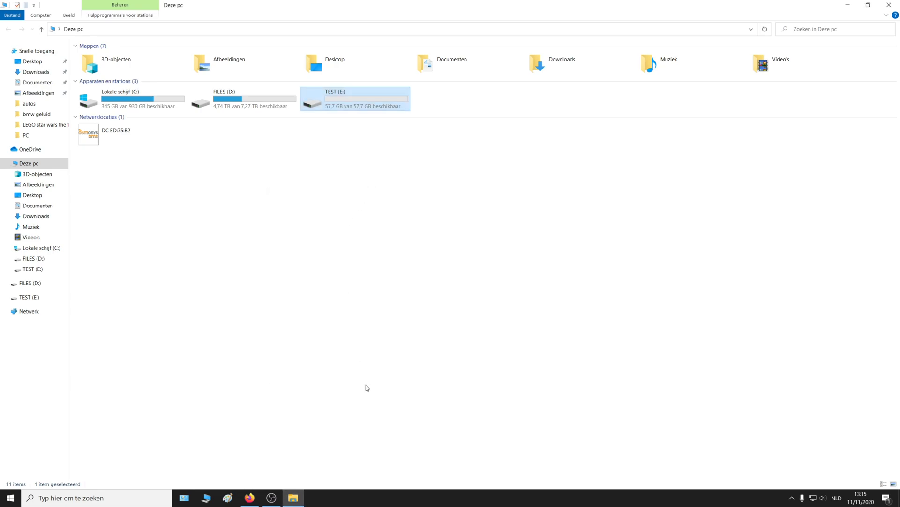
pyautogui.moveTo(369, 387)
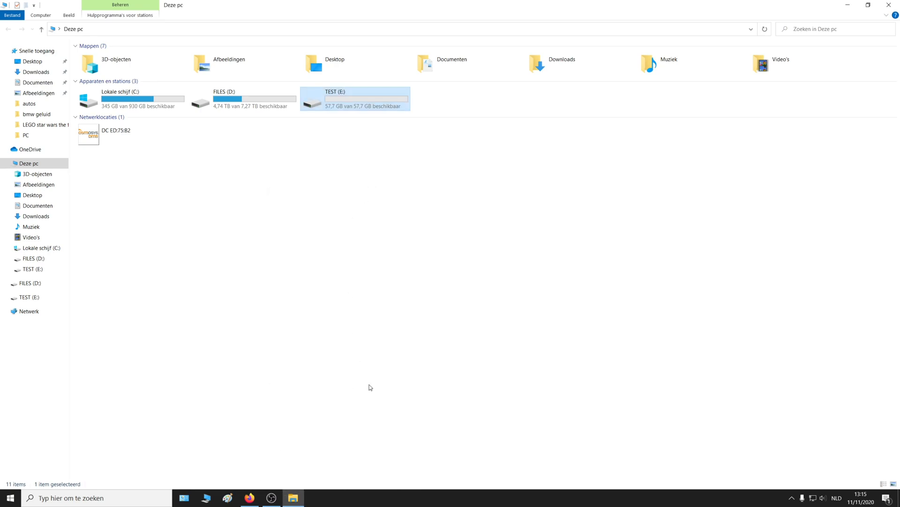
pyautogui.moveTo(249, 497)
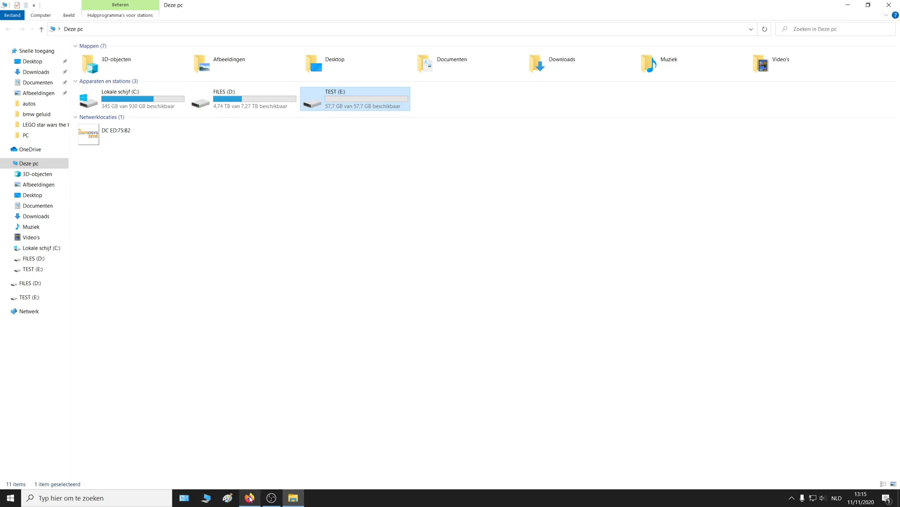
pyautogui.moveTo(249, 498)
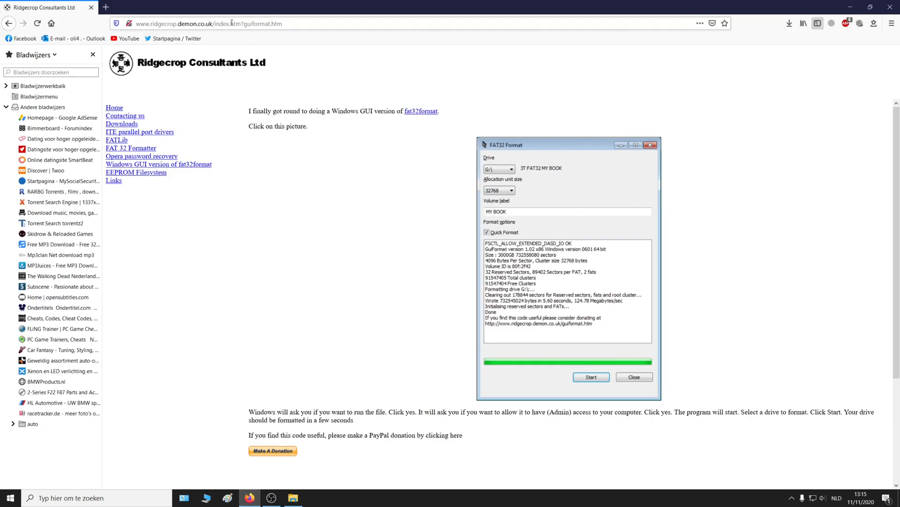
pyautogui.moveTo(392, 98)
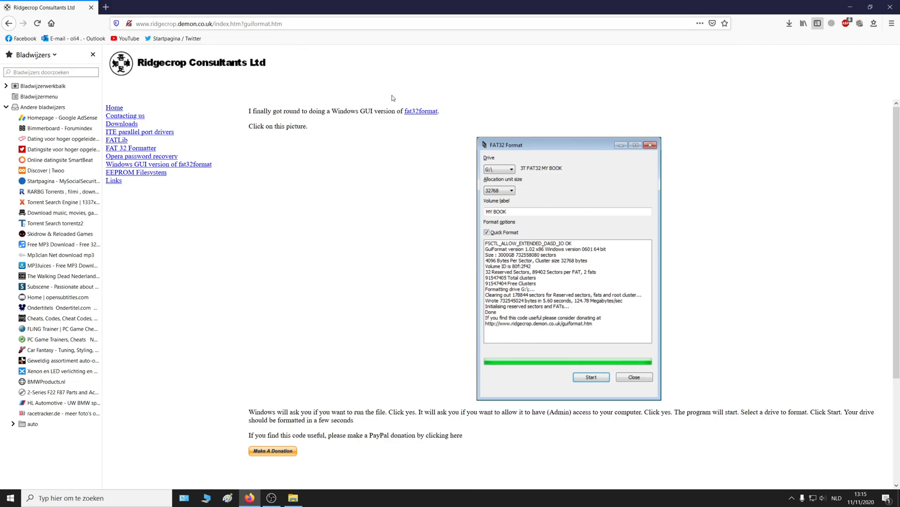
pyautogui.moveTo(544, 266)
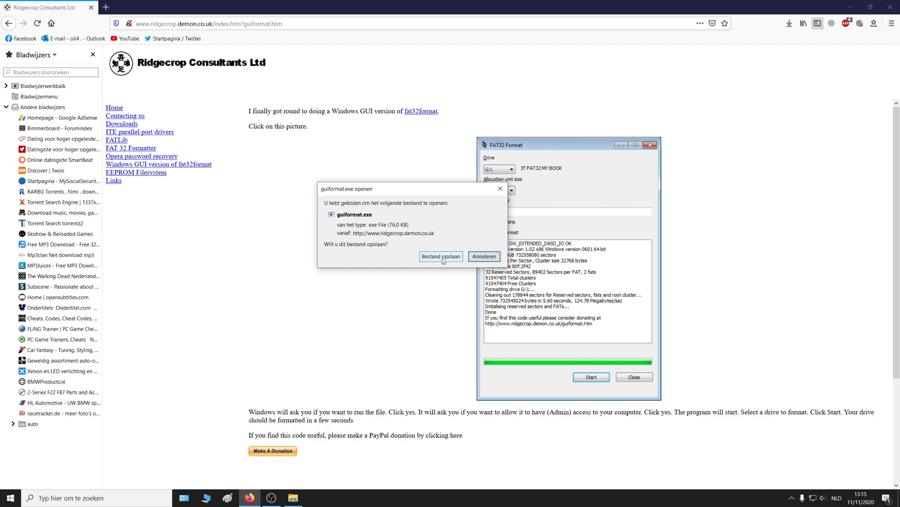
pyautogui.click(440, 256)
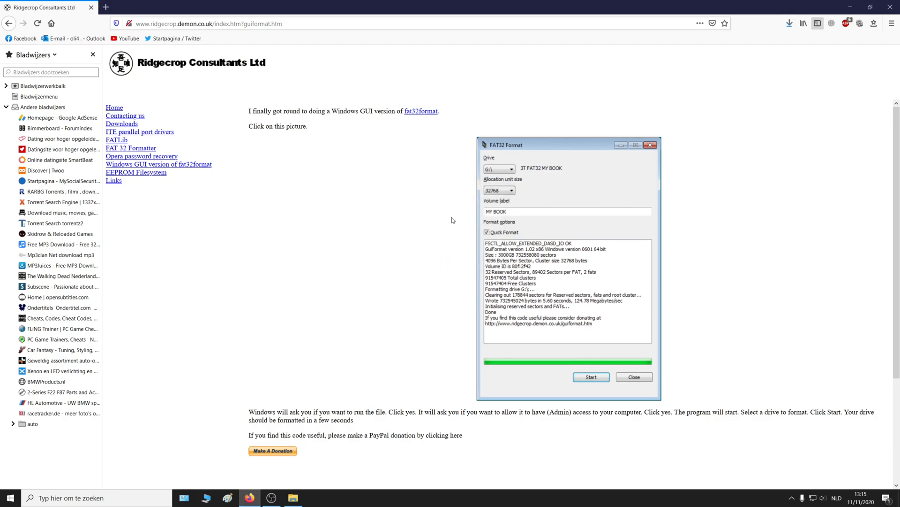
pyautogui.click(790, 23)
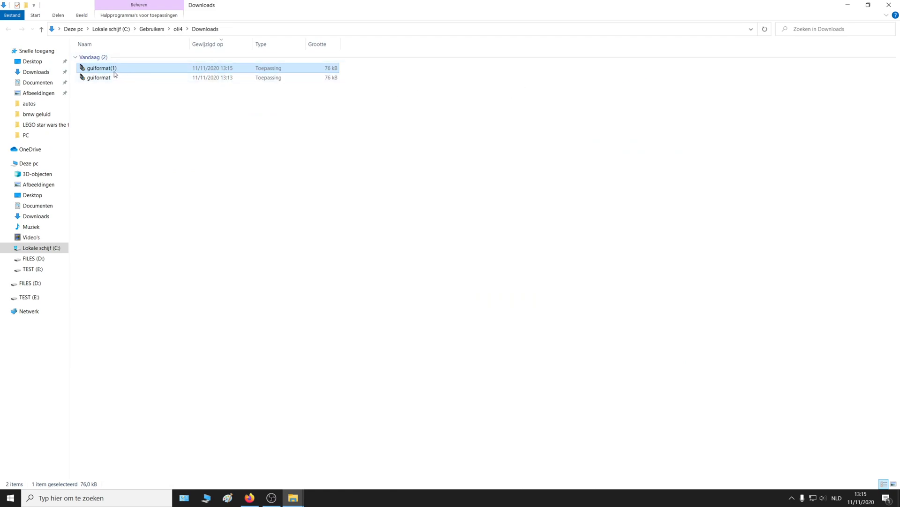
pyautogui.moveTo(113, 70)
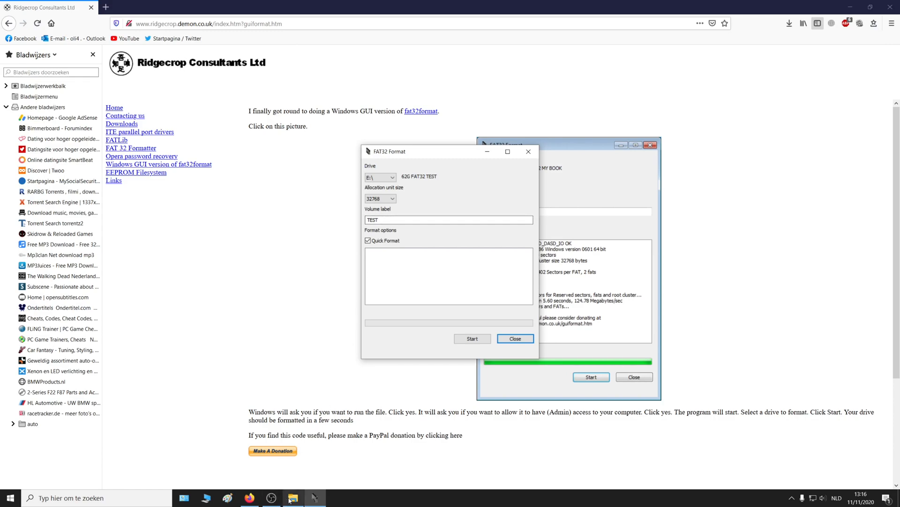
# - Start guiformat's FAT32 format of drive E: TEST and confirm the data-erase warning
pyautogui.click(292, 497)
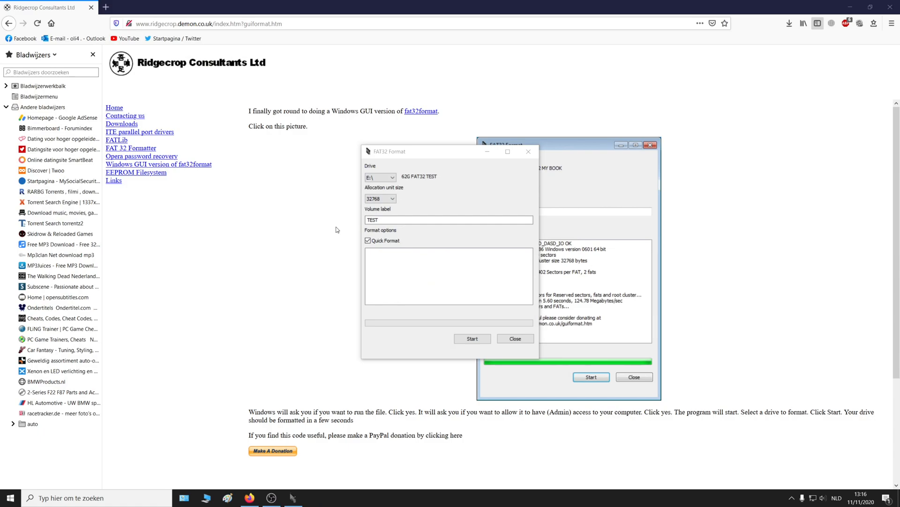
pyautogui.click(392, 177)
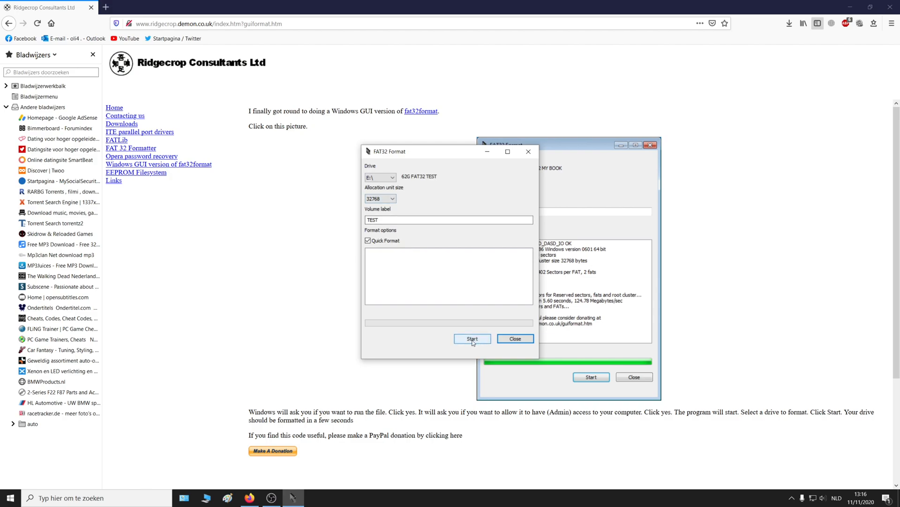
pyautogui.click(472, 338)
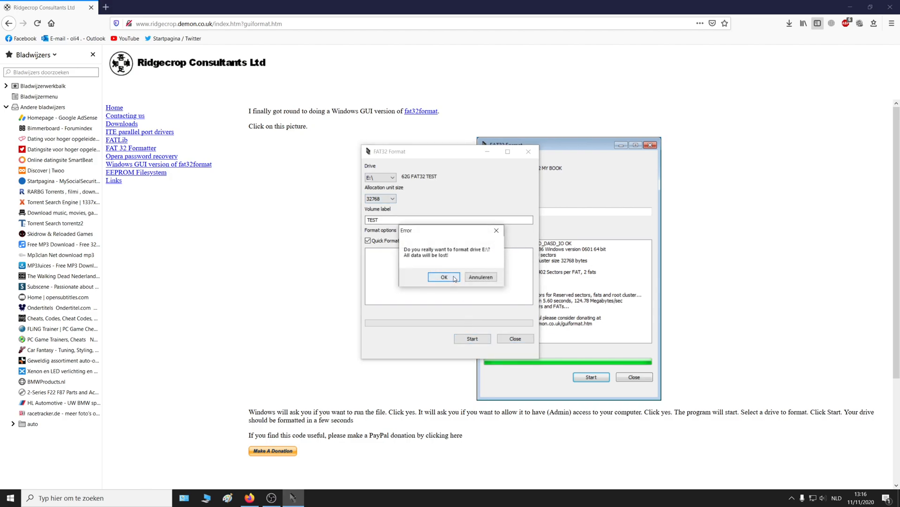
pyautogui.click(444, 276)
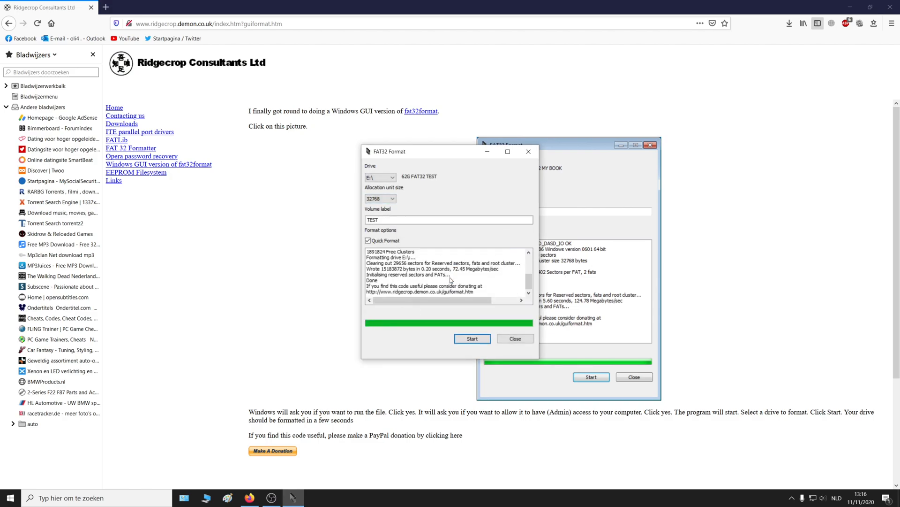
pyautogui.click(514, 338)
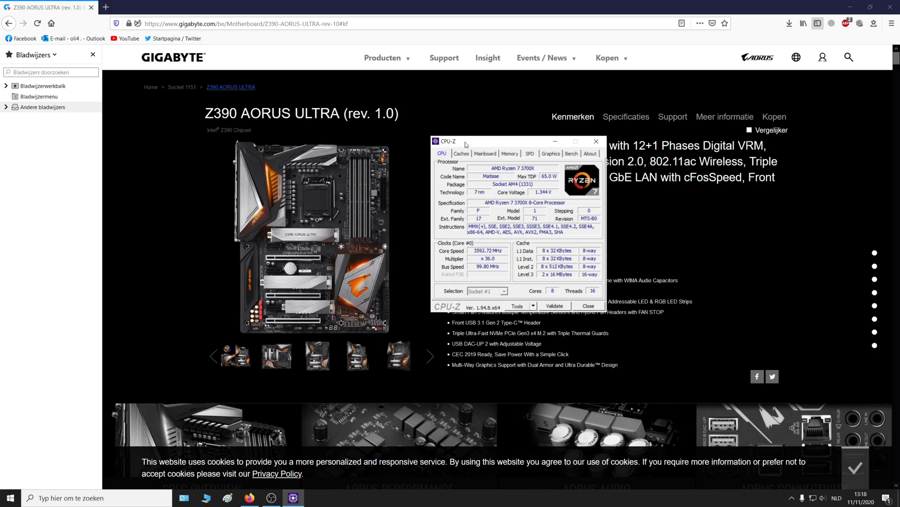
pyautogui.moveTo(460, 154)
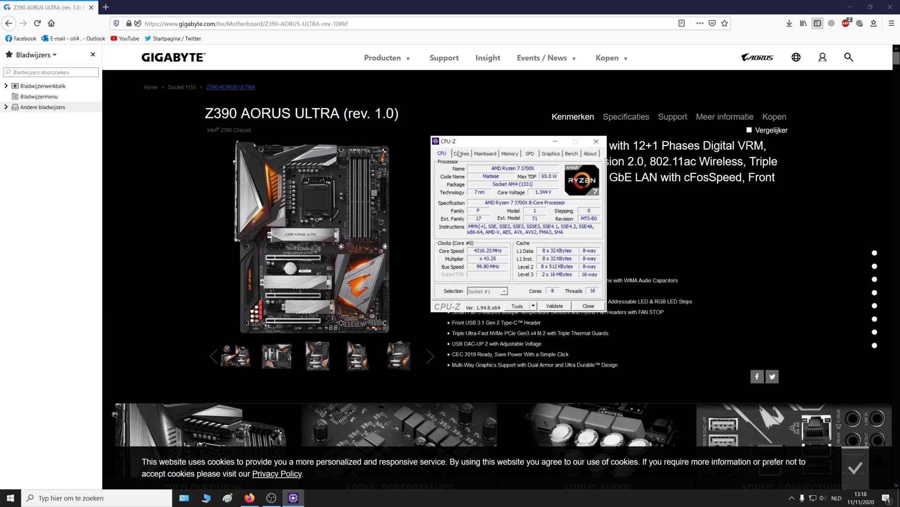
# - Review CPU-Z's CPU, Caches, Memory and Mainboard tabs, ending on Mainboard for X570 AORUS ULTRA, BIOS F31e
pyautogui.click(461, 153)
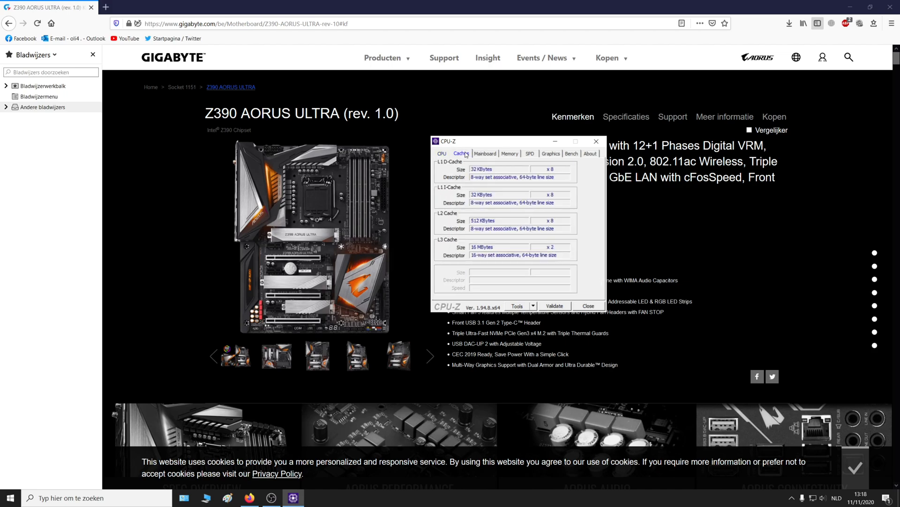
pyautogui.click(509, 153)
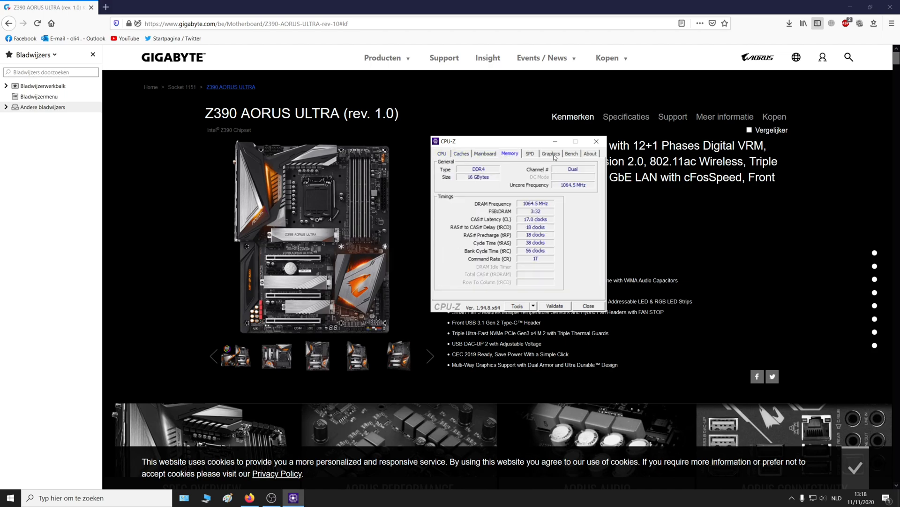
pyautogui.click(484, 154)
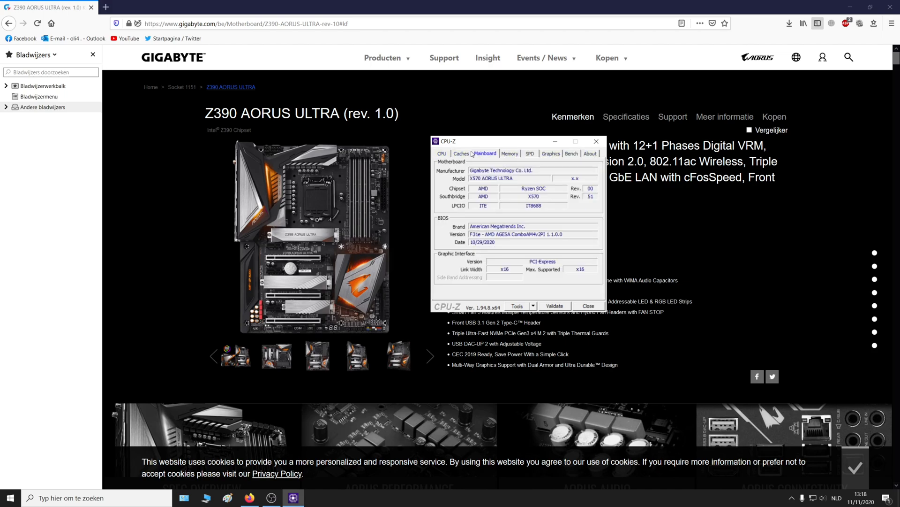
pyautogui.click(441, 154)
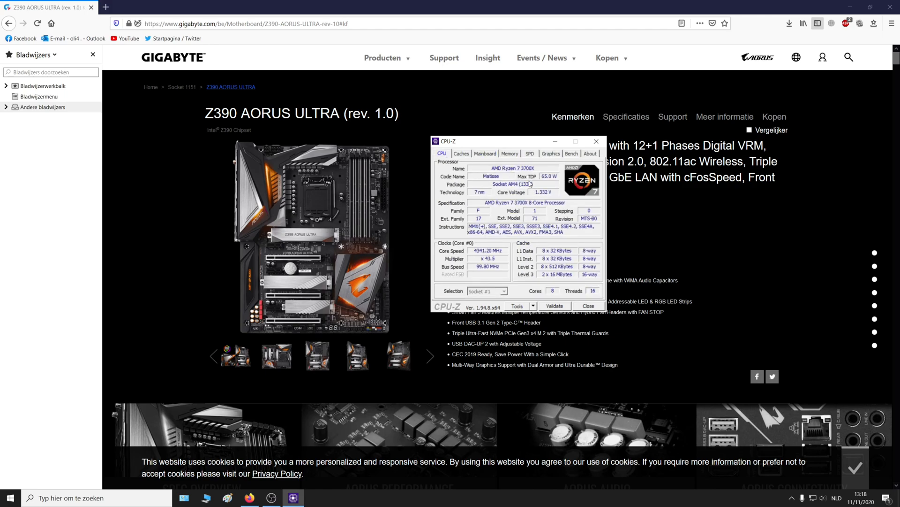
pyautogui.click(461, 153)
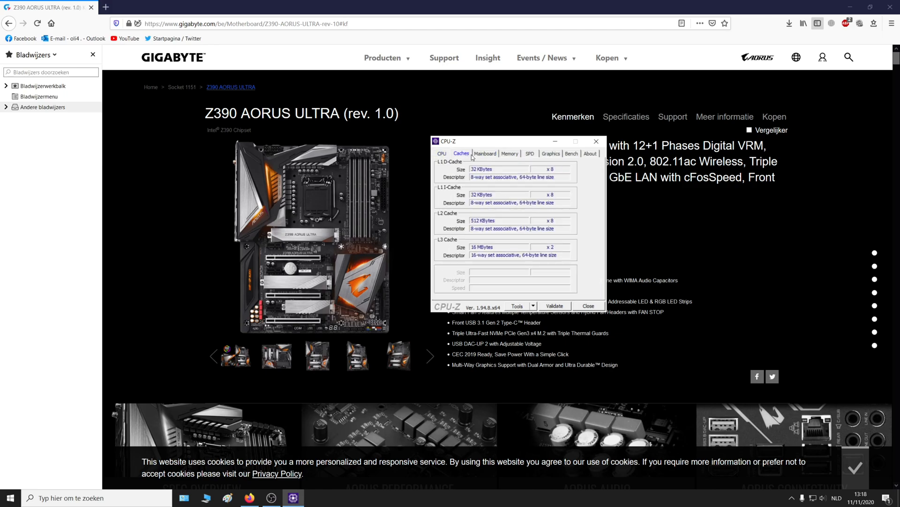
pyautogui.click(484, 154)
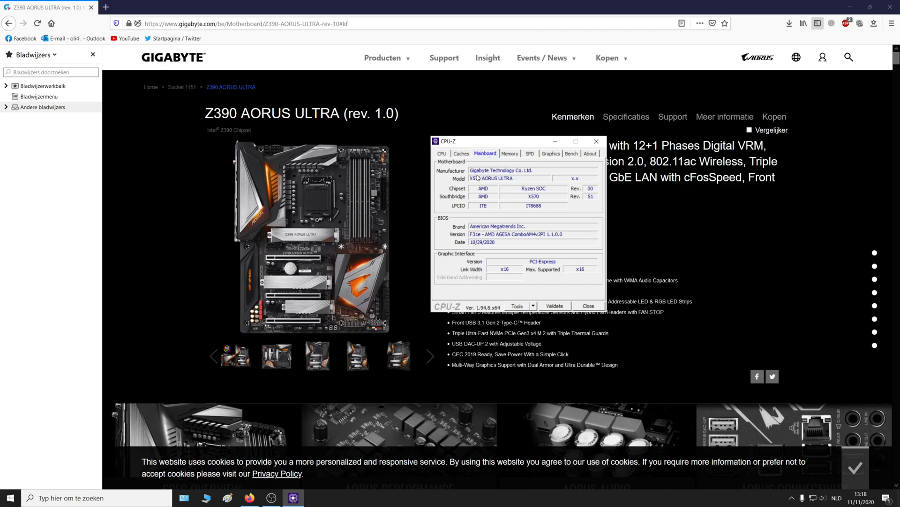
pyautogui.moveTo(528, 171)
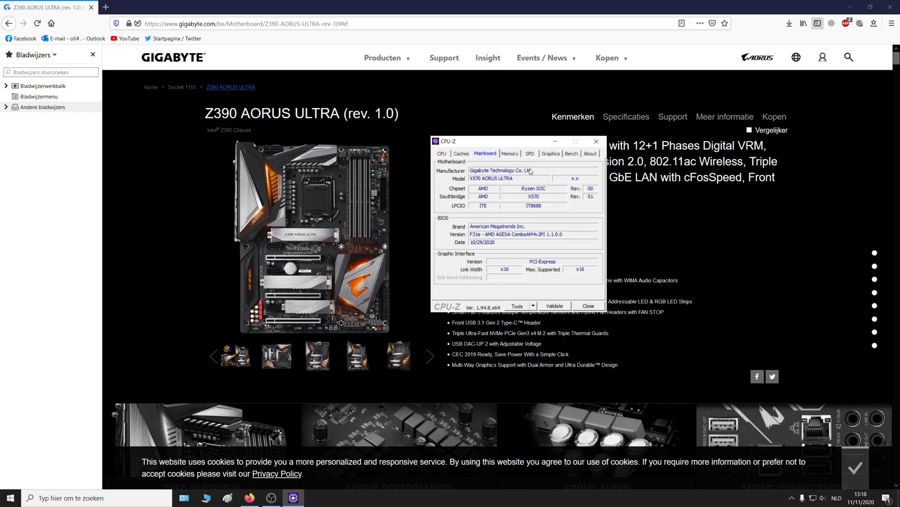
pyautogui.moveTo(477, 182)
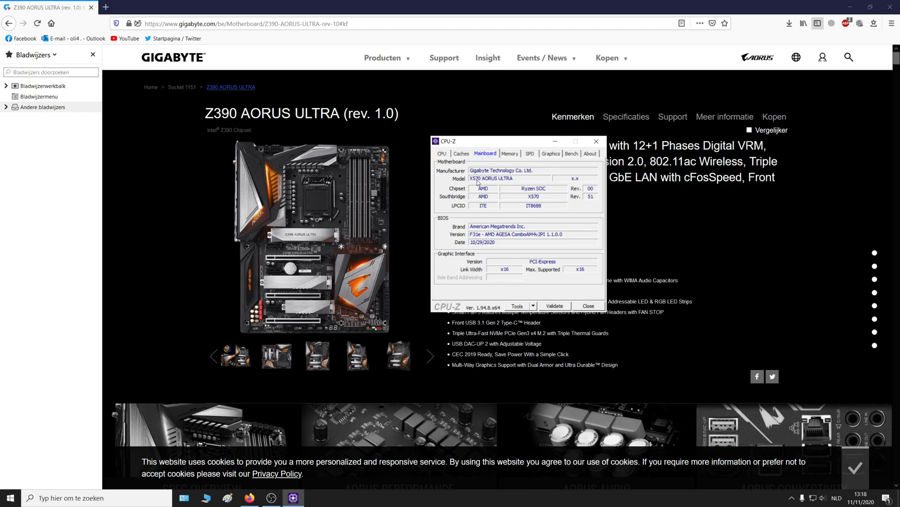
pyautogui.moveTo(670, 197)
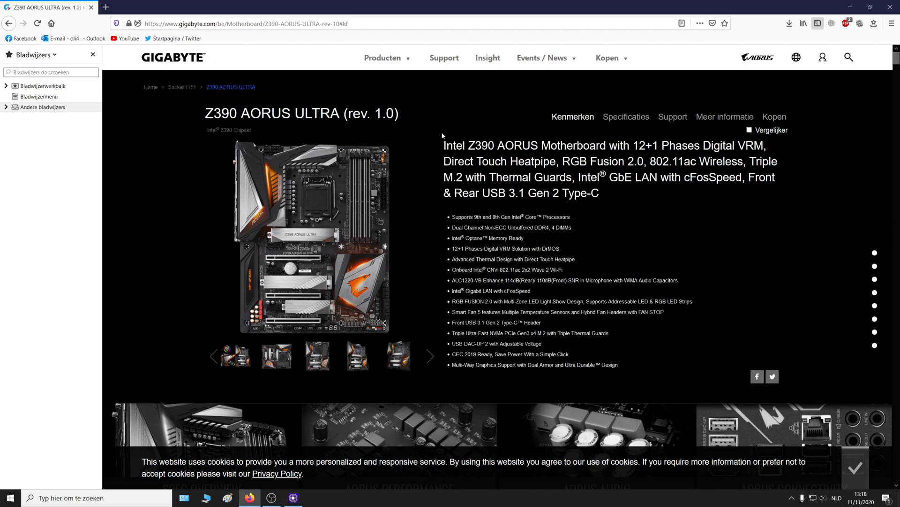
pyautogui.moveTo(626, 117)
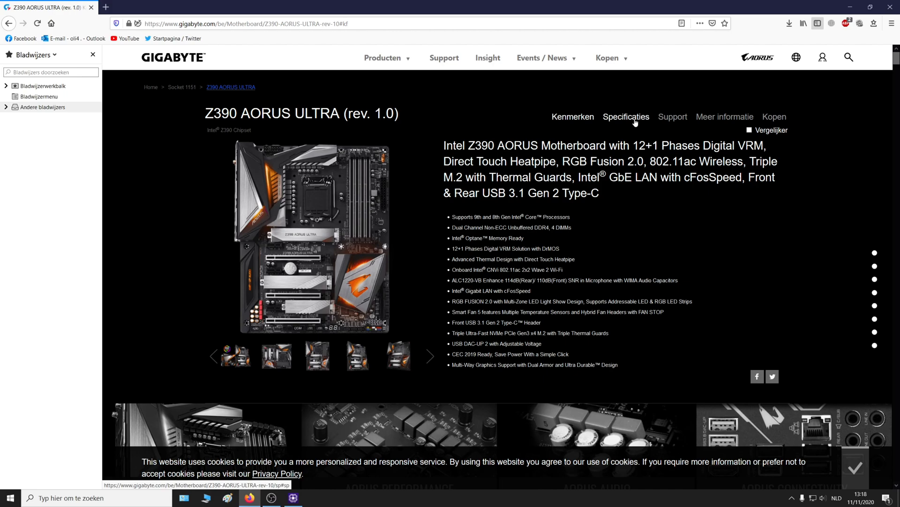
pyautogui.moveTo(672, 117)
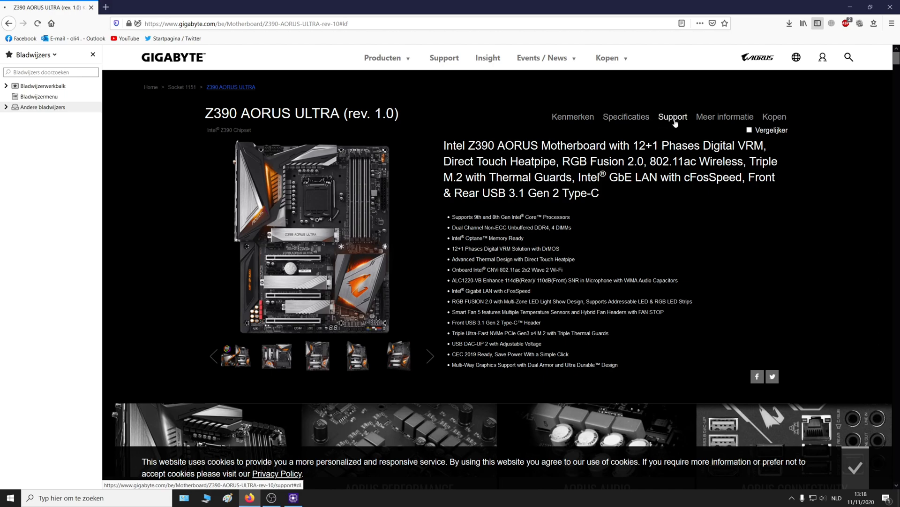
# - Open the Gigabyte Support page and expand the BIOS downloads listing F10g, F9 and F8
pyautogui.click(673, 117)
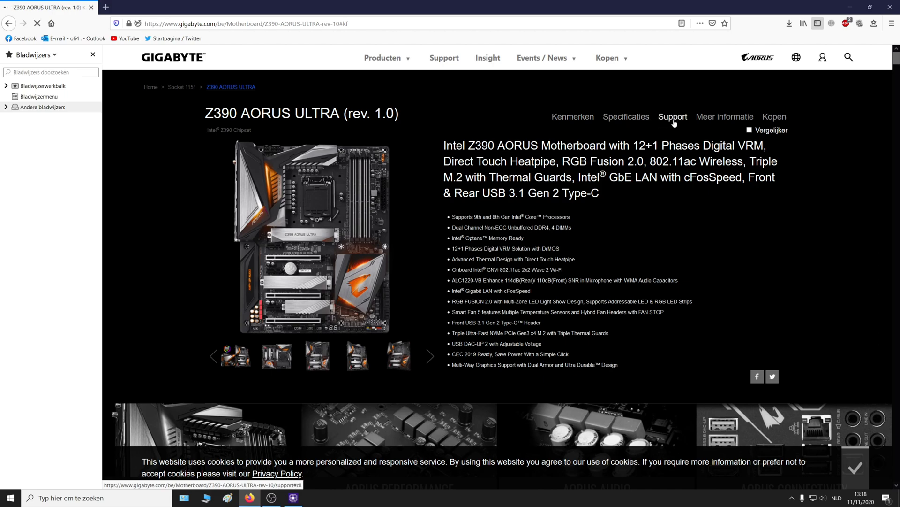
pyautogui.click(672, 117)
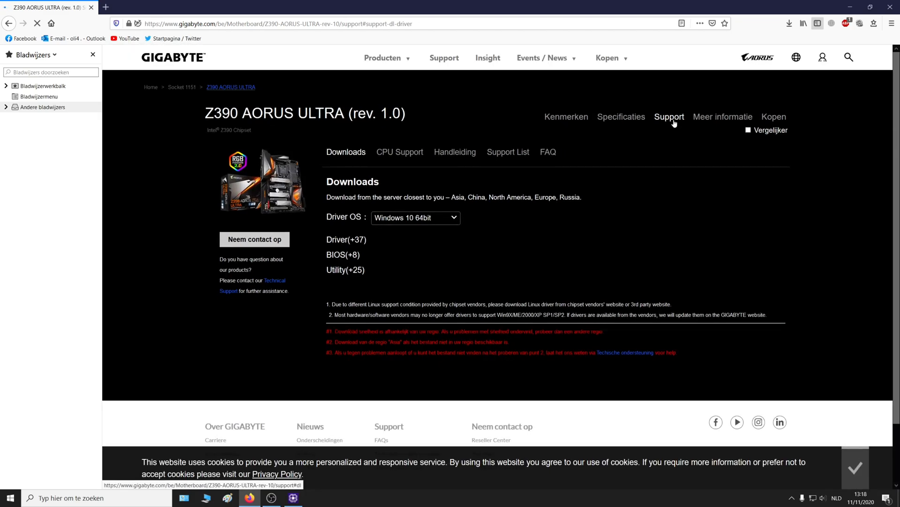
pyautogui.click(347, 239)
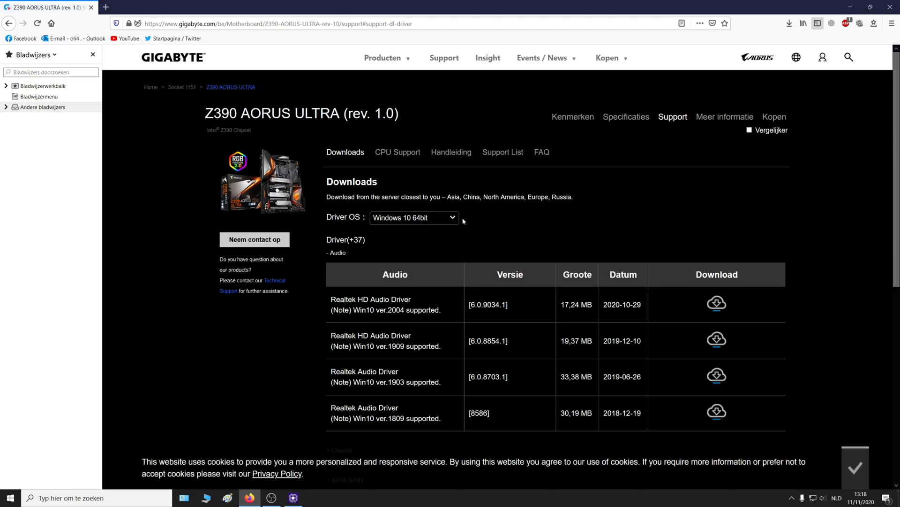
pyautogui.scroll(-3)
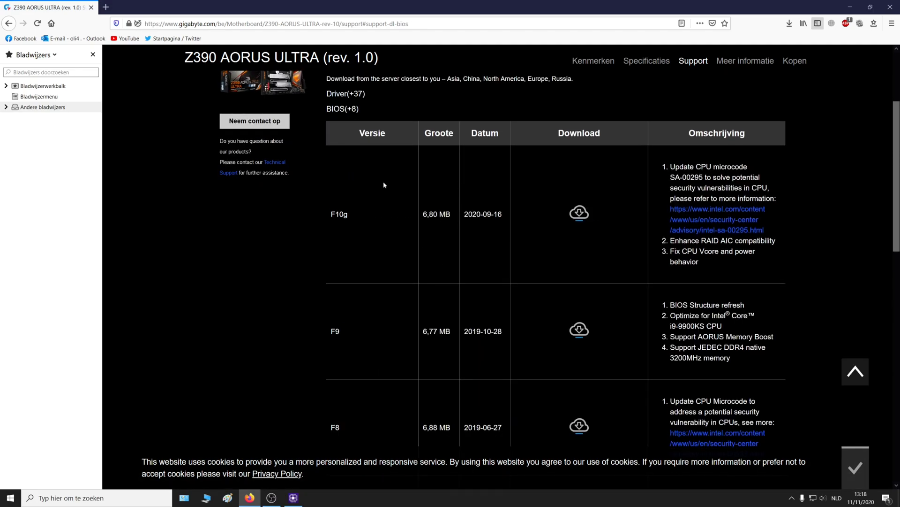
pyautogui.moveTo(548, 194)
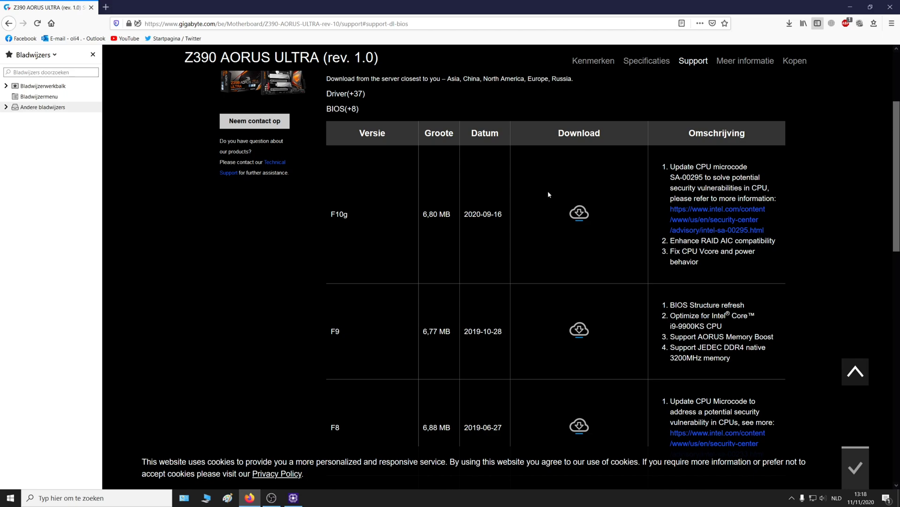
pyautogui.click(293, 498)
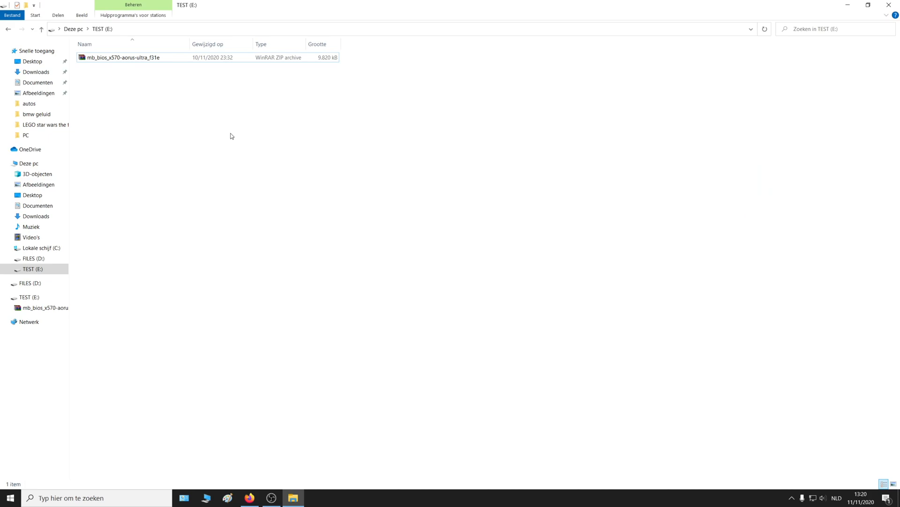
# - Extract the mb_bios_x570-aorus-ultra_f31e ZIP in place on TEST (E:)
pyautogui.click(123, 57)
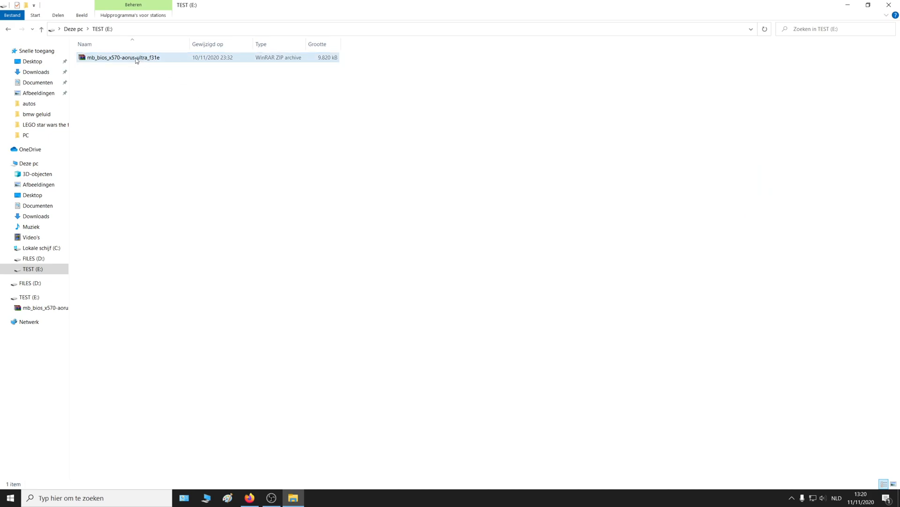
pyautogui.rightClick(122, 57)
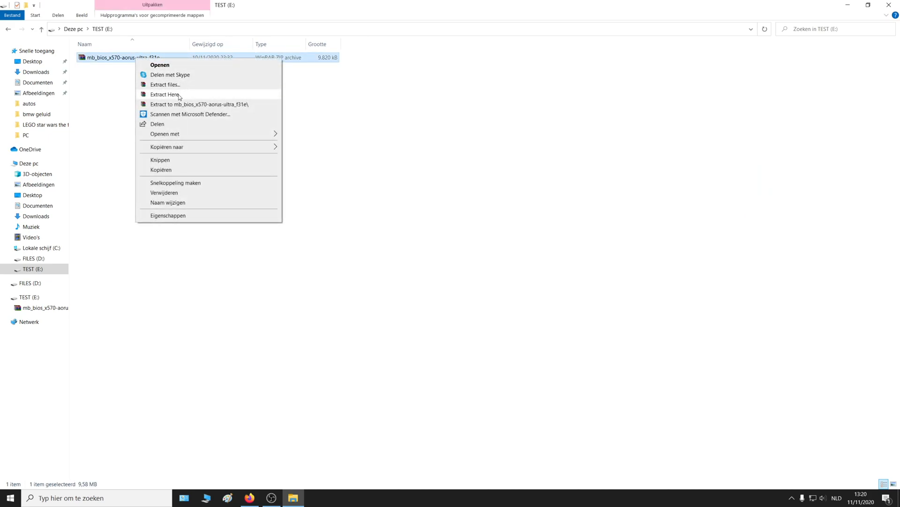
pyautogui.click(165, 94)
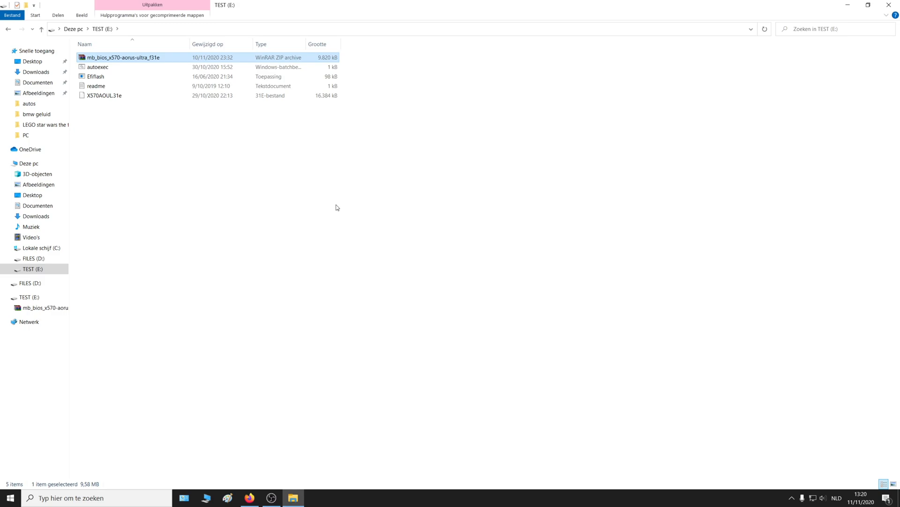
pyautogui.moveTo(890, 6)
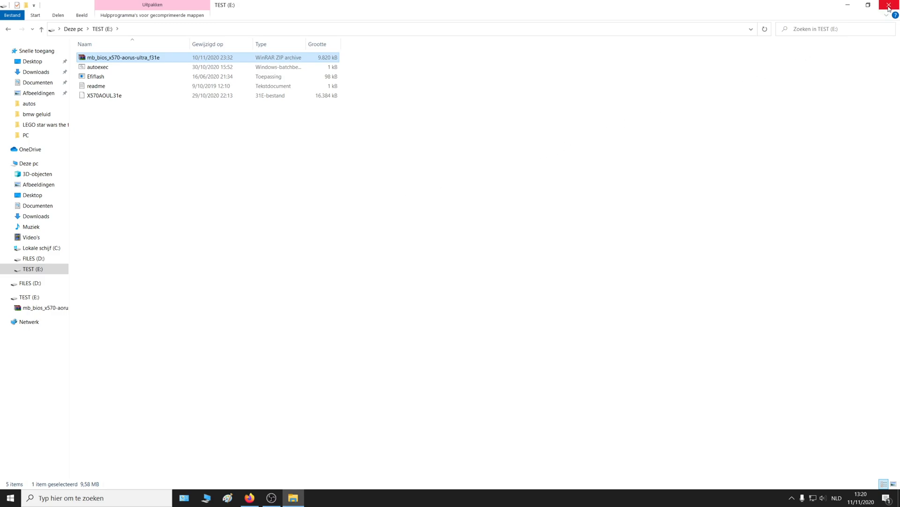